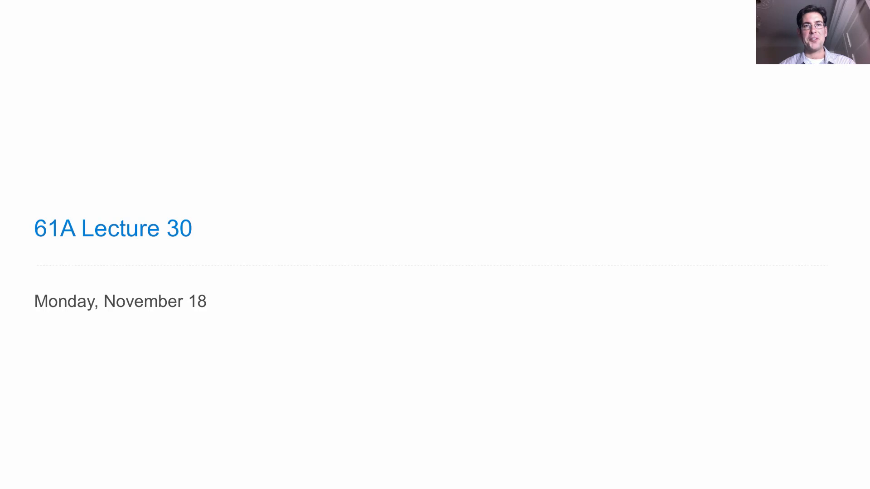
key("right")
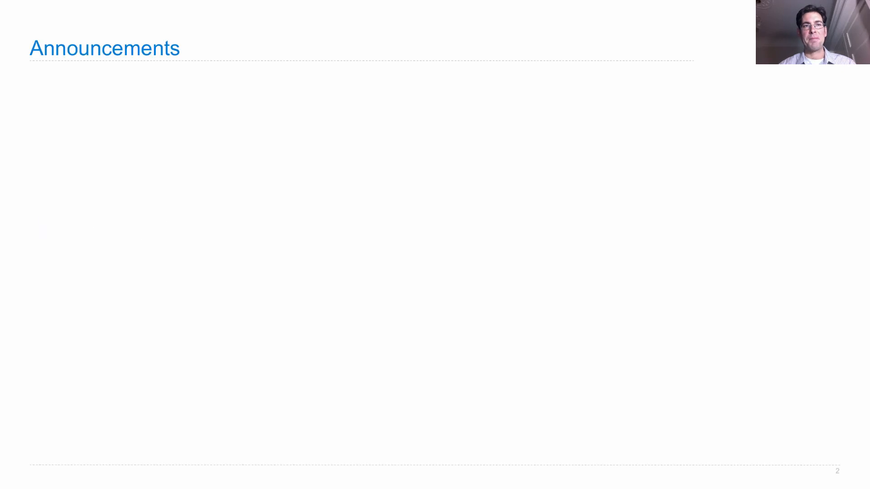